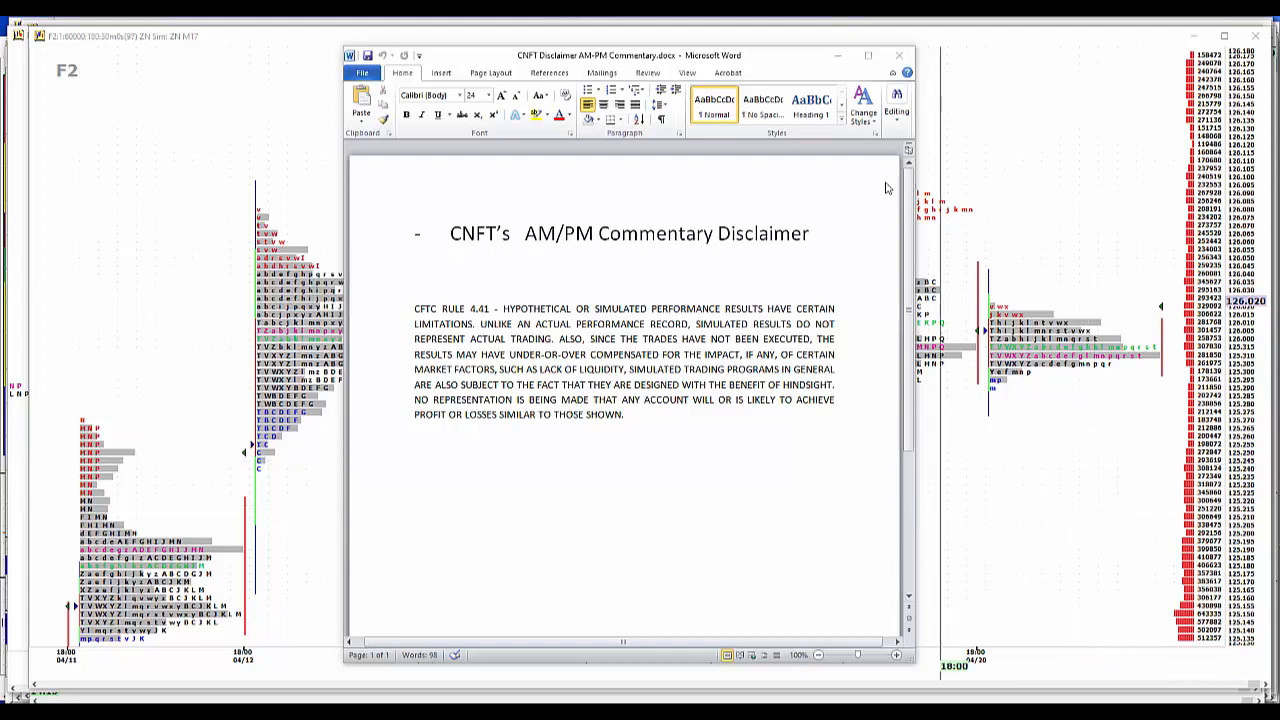
mouse_move(858, 78)
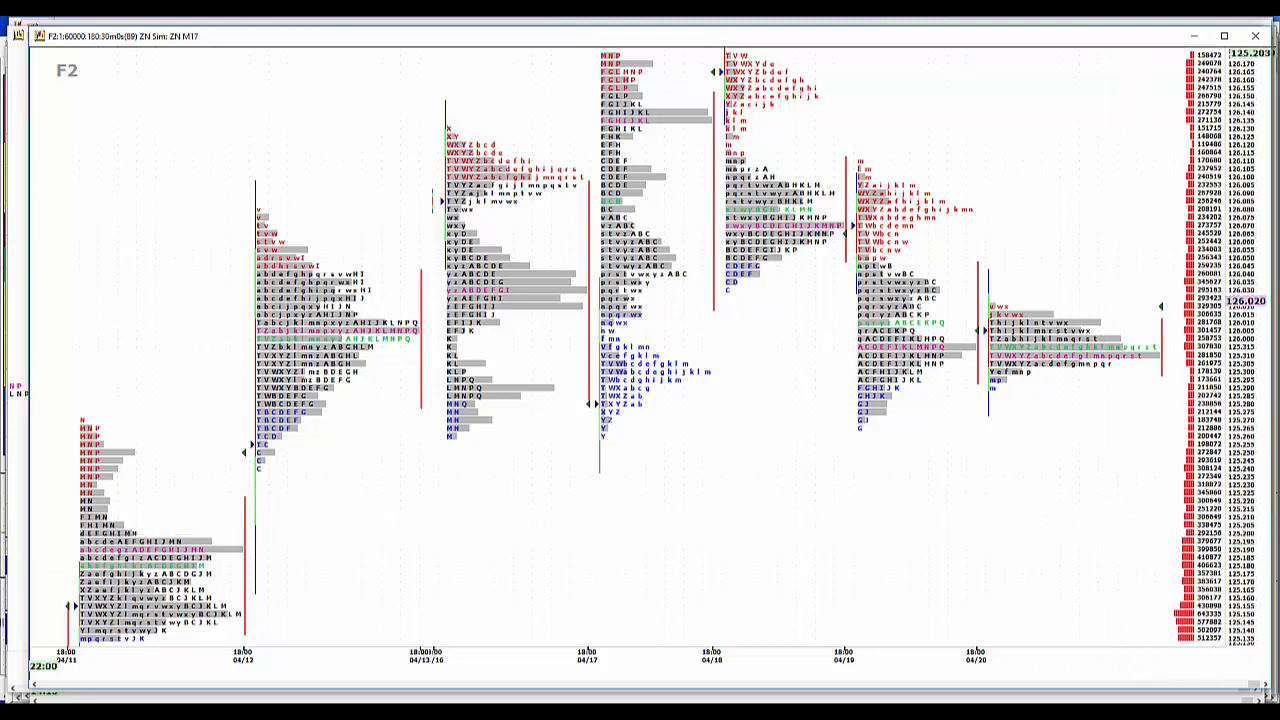
mouse_move(350, 132)
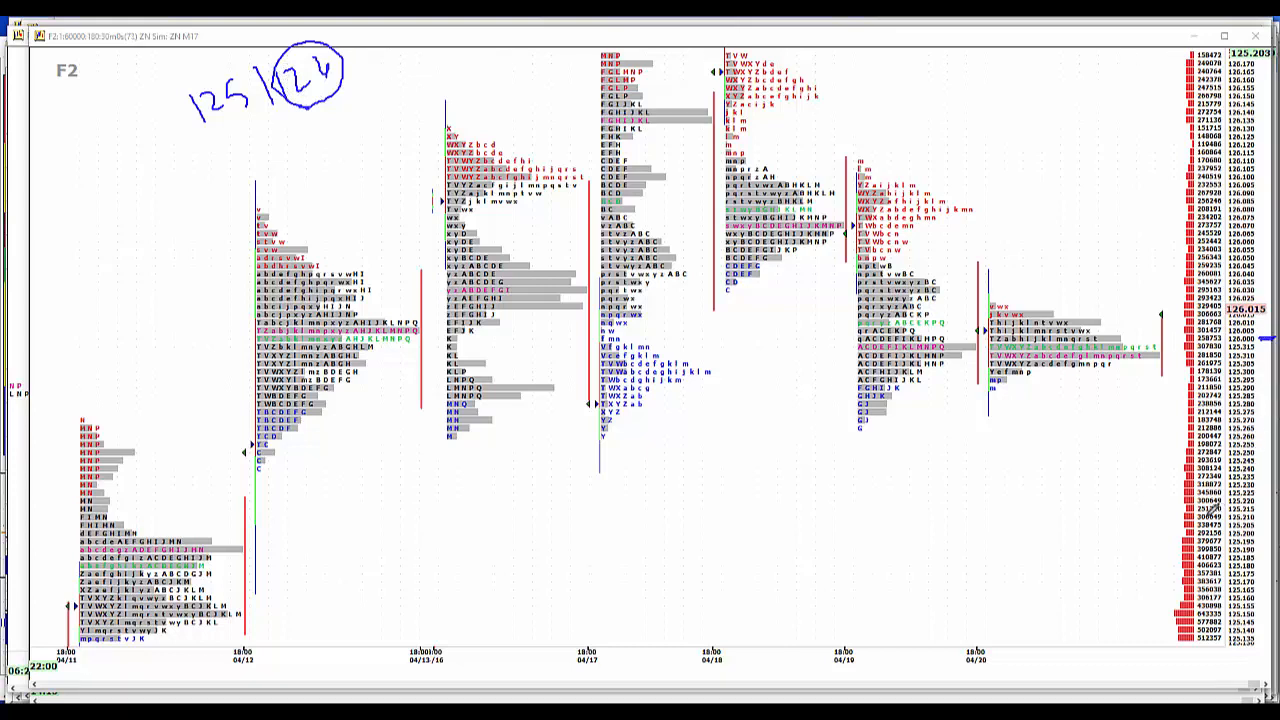
mouse_move(1258, 272)
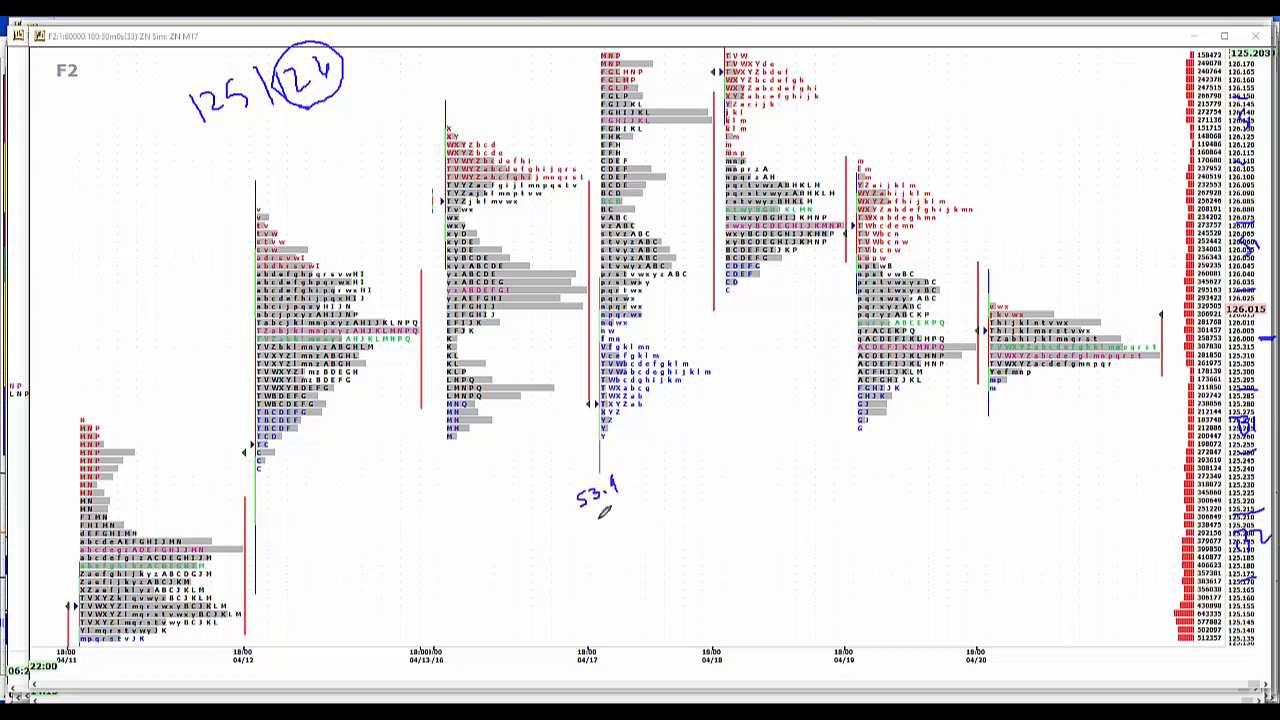
Handwrite the figures 53.1 and 965 with a trailing note beneath the 04/17 profile.
left_click_drag(600, 516, 620, 524)
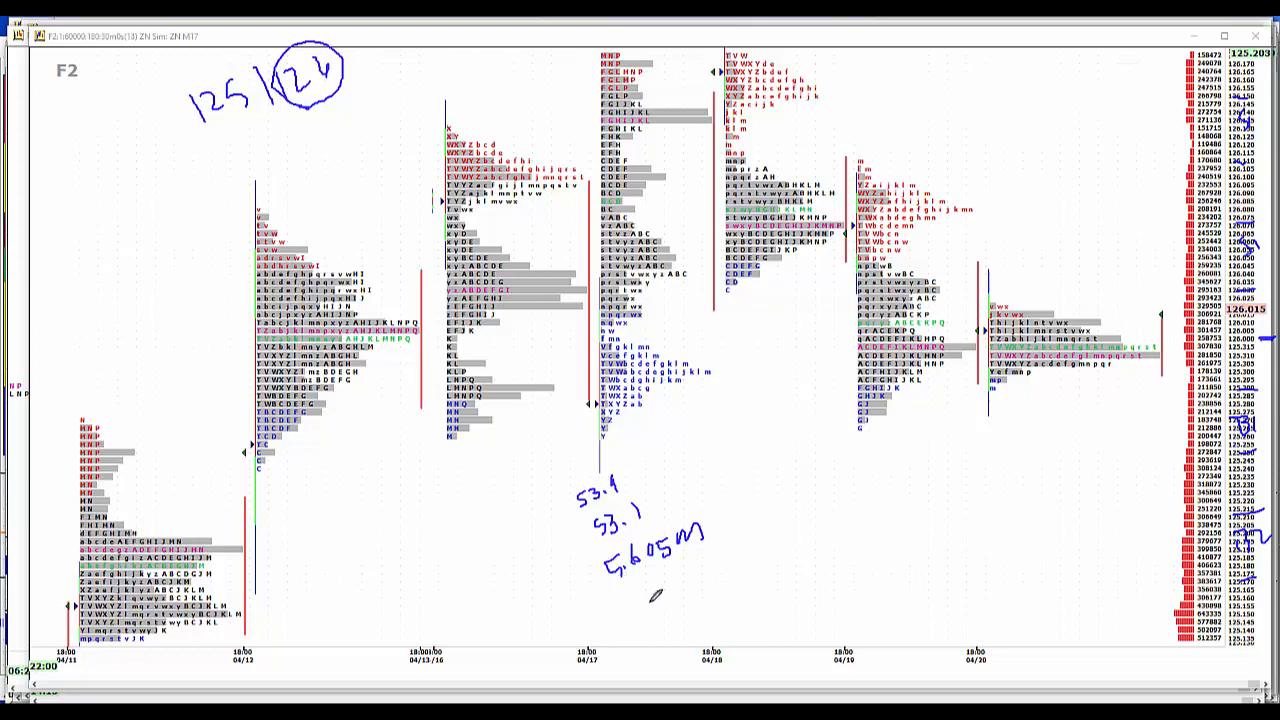
left_click_drag(644, 600, 680, 620)
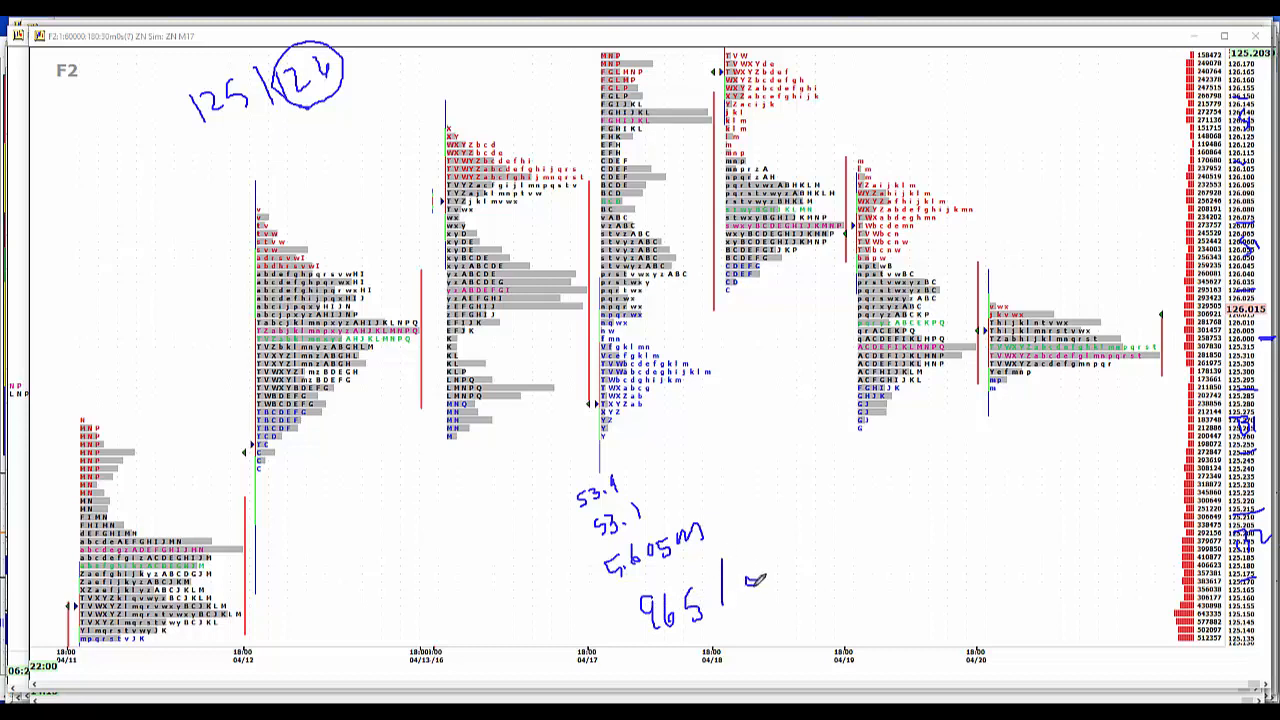
left_click_drag(744, 590, 790, 576)
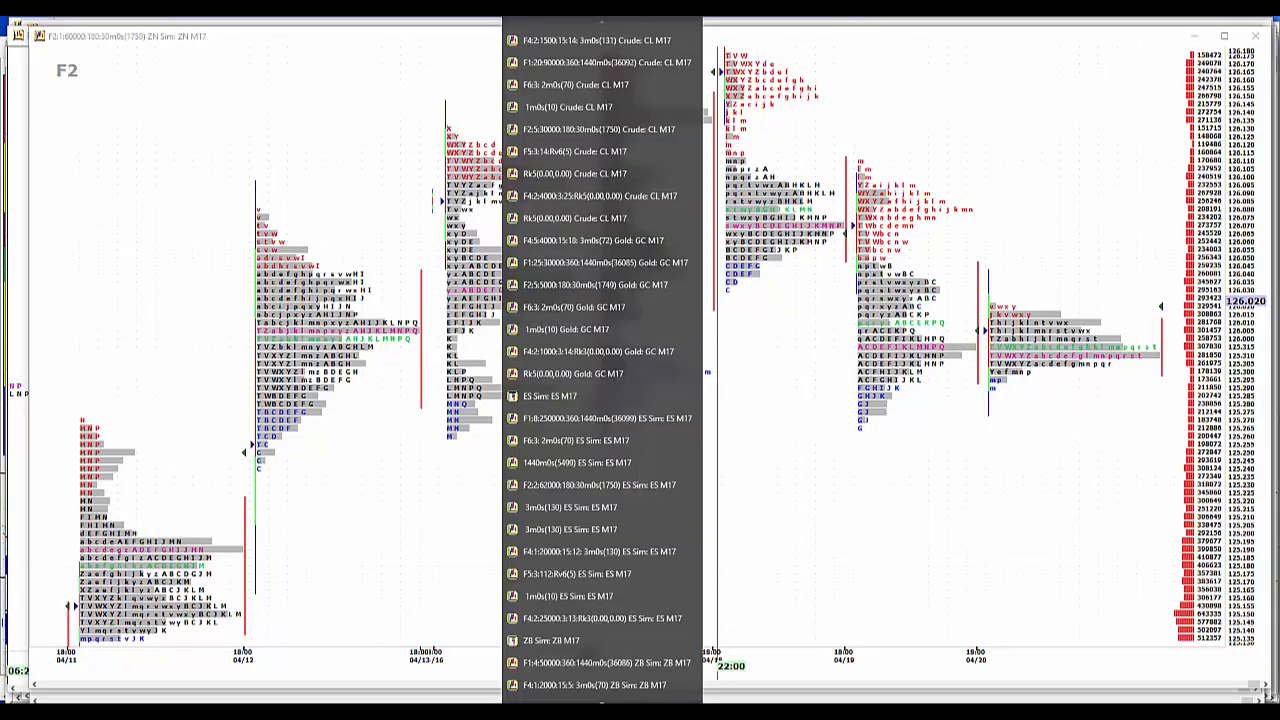
Switch to the ZB M17 bond futures chart and annotate the 153 price level.
scroll("down", 3)
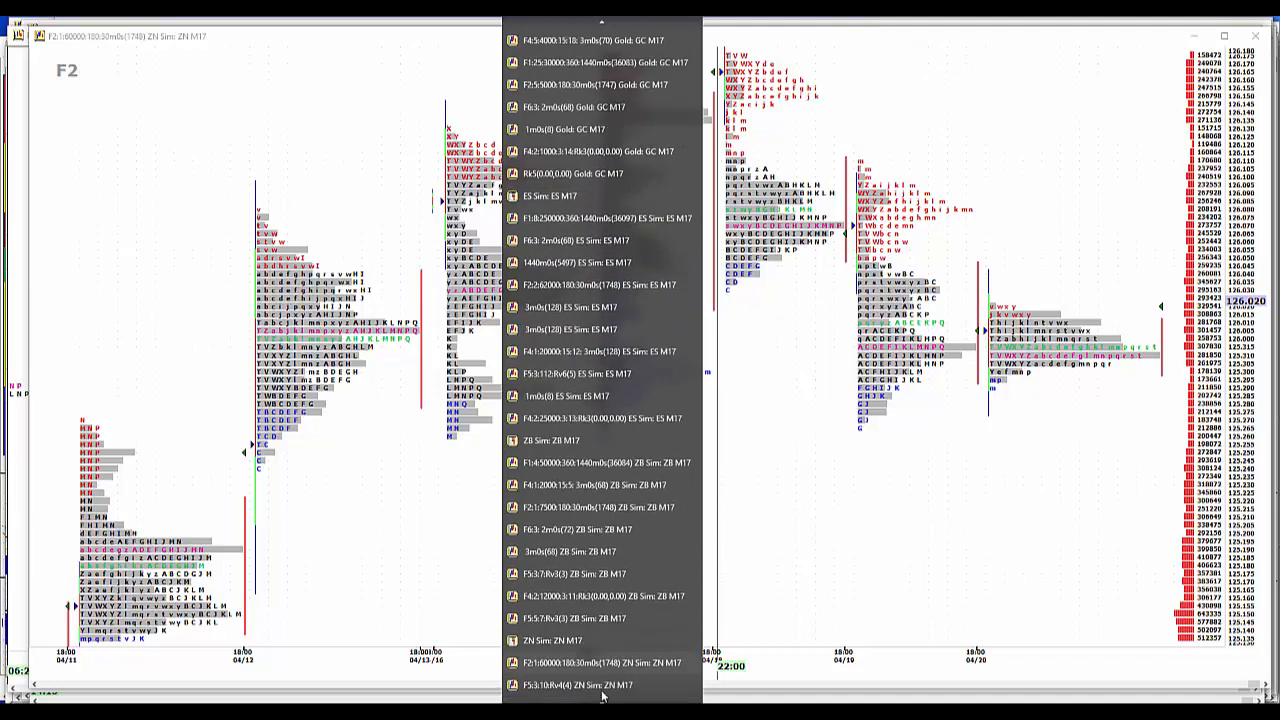
mouse_move(610, 528)
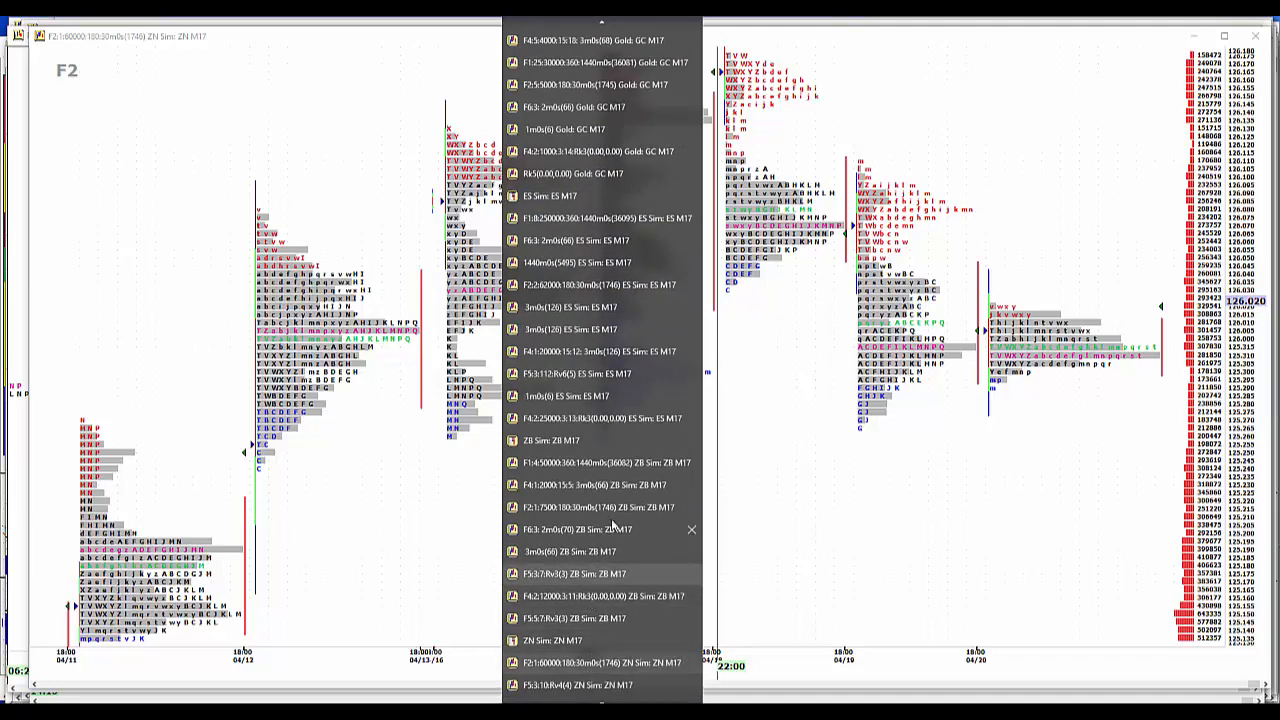
left_click(596, 508)
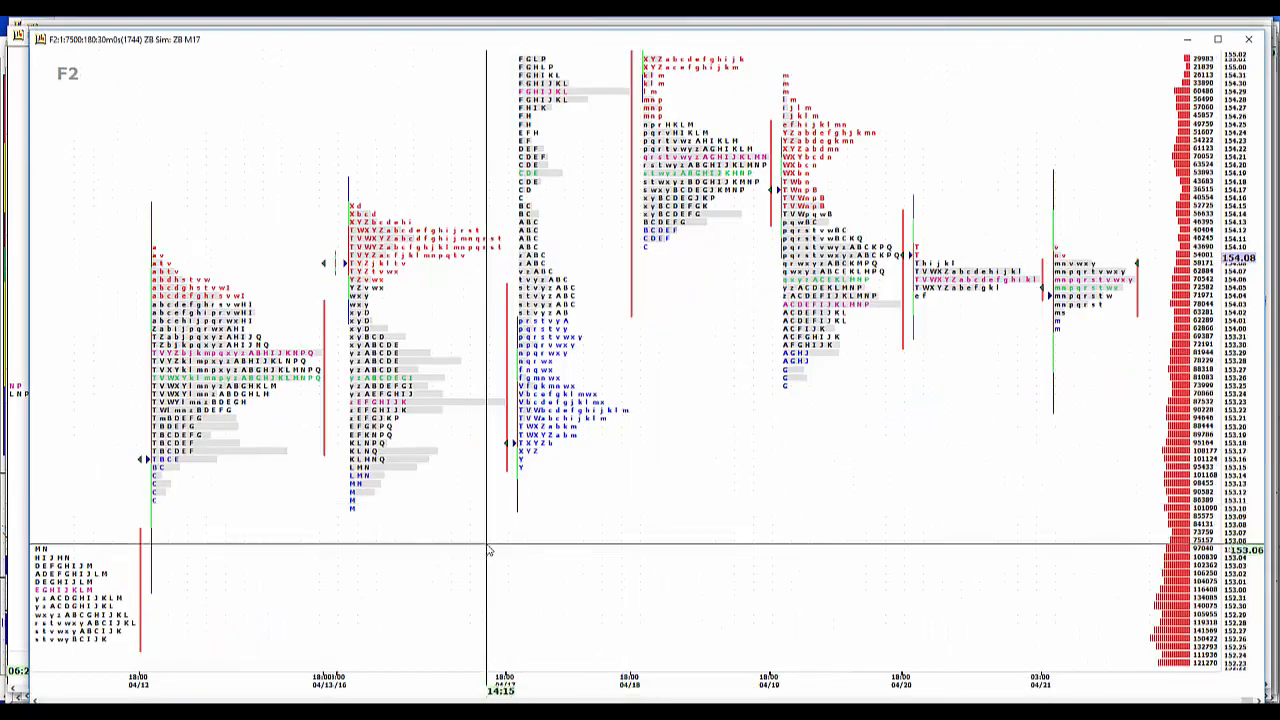
mouse_move(1060, 496)
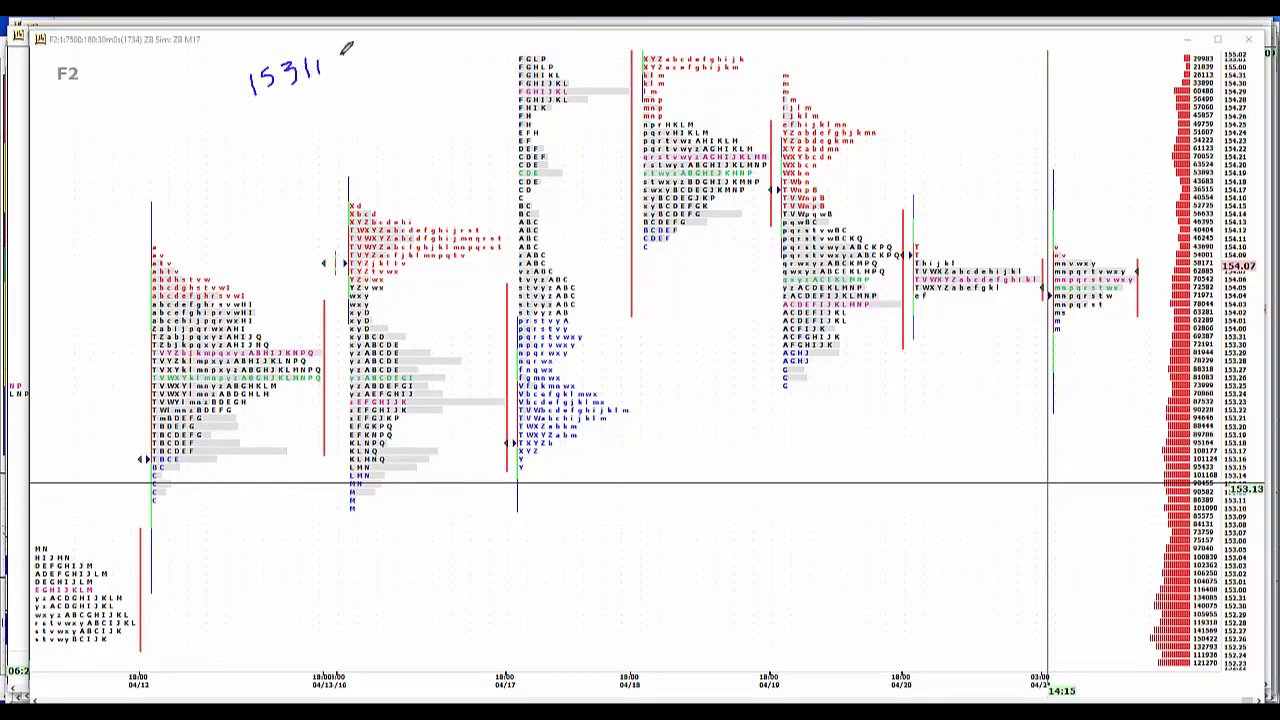
type("54")
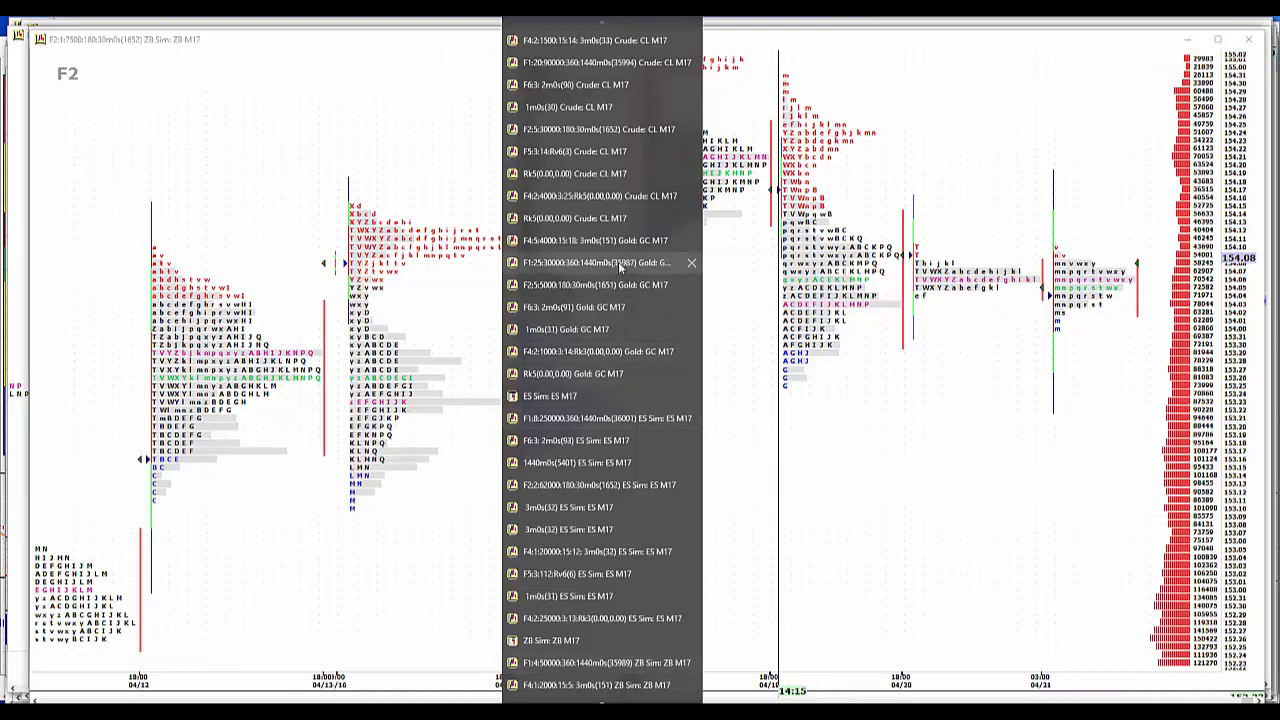
Switch from the bond chart to the Gold GC M17 futures profile chart.
left_click(592, 284)
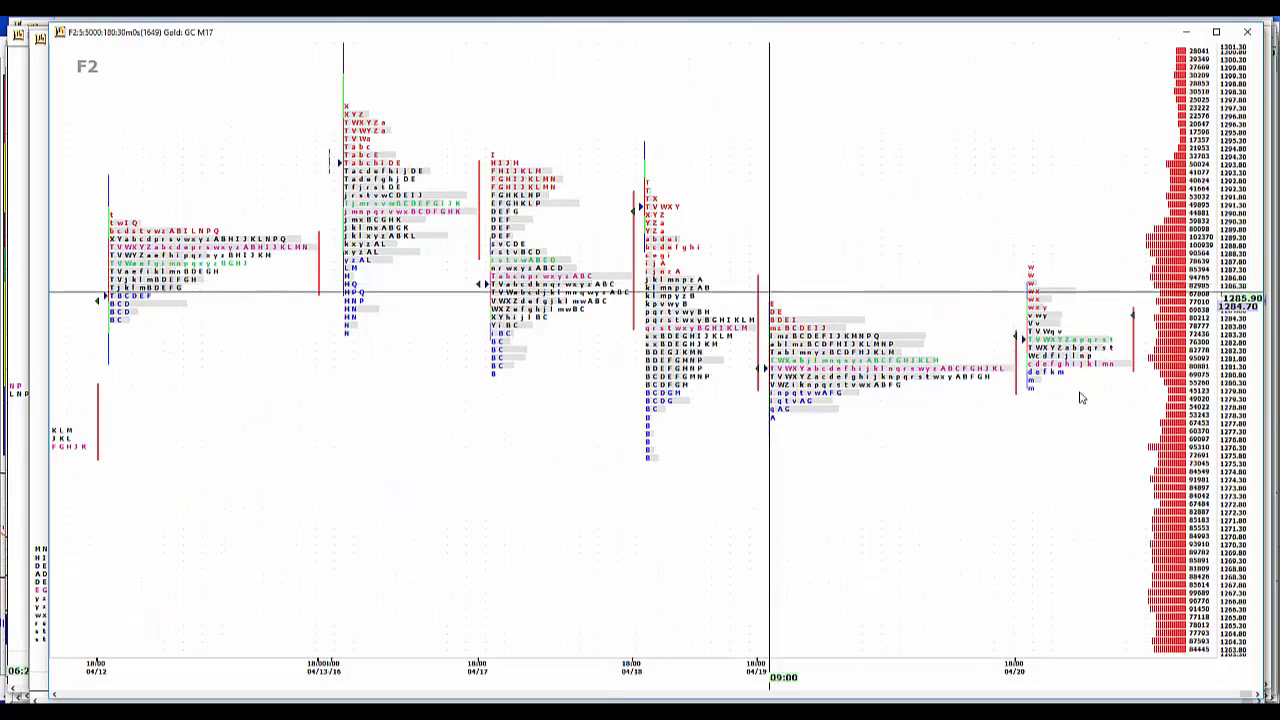
mouse_move(1080, 398)
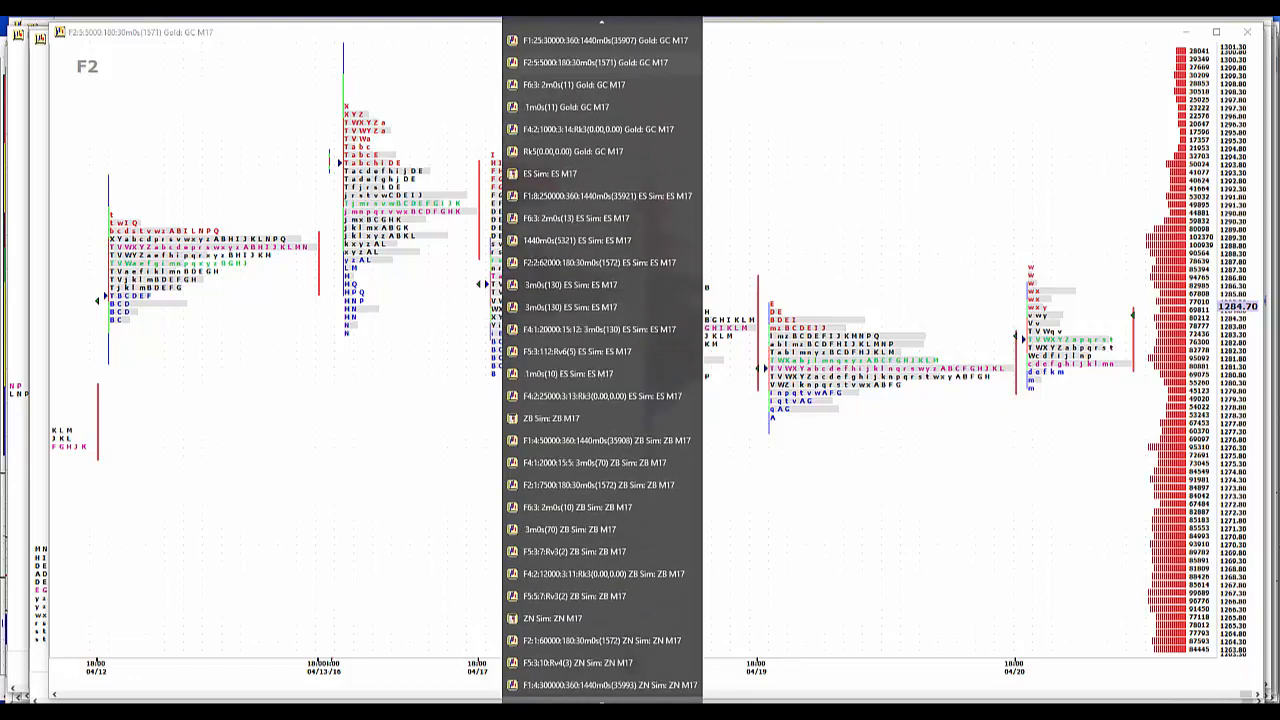
Scroll the euro Market Profile chart to reach the key price levels near 1.07.
scroll("down", 3)
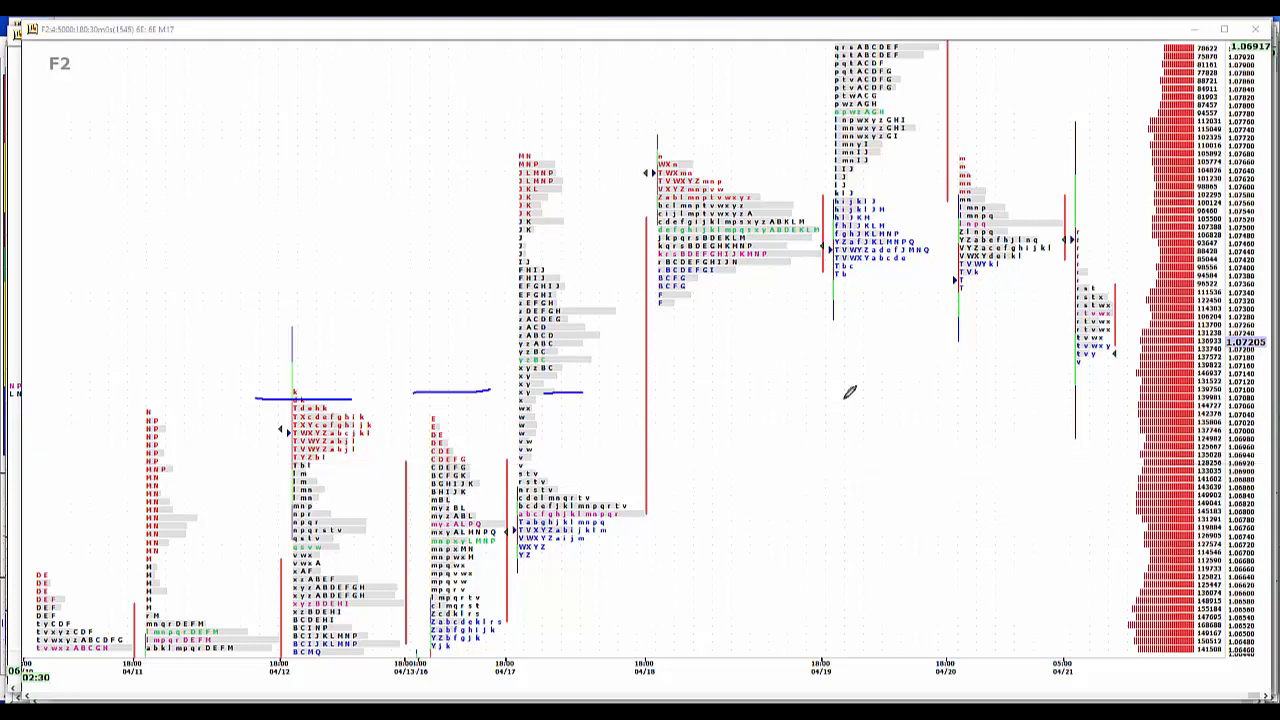
mouse_move(1012, 378)
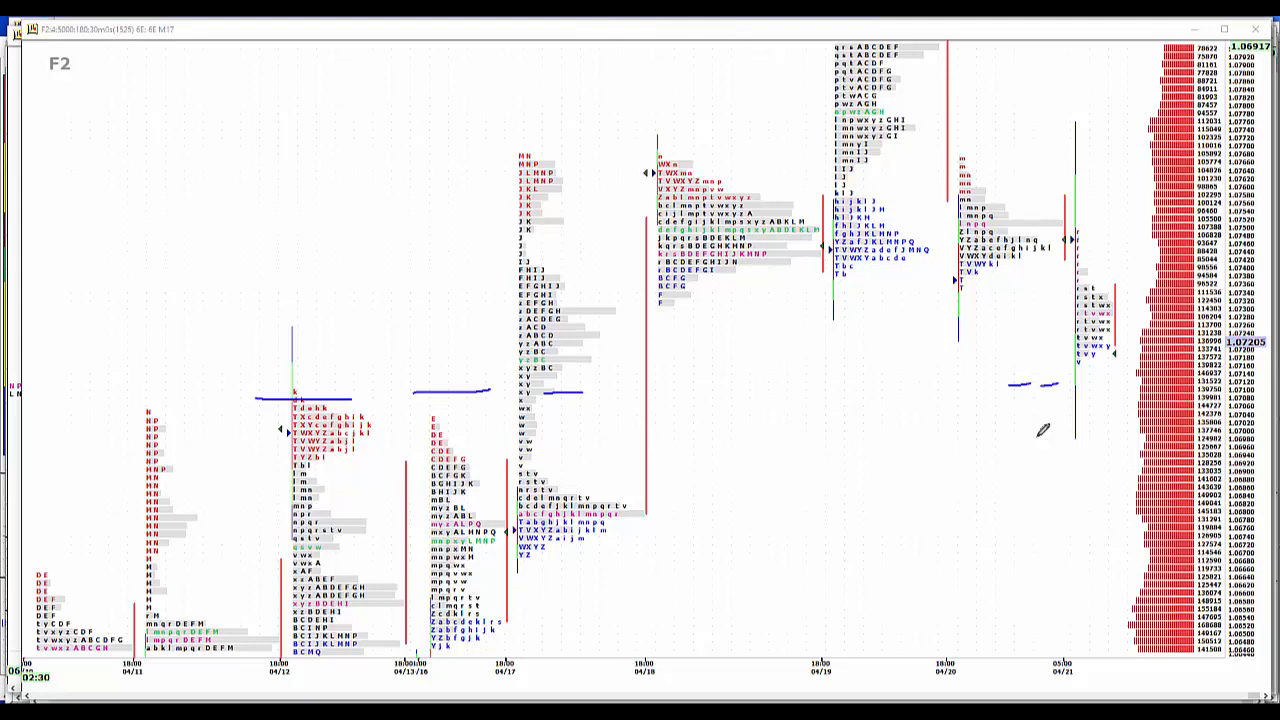
mouse_move(256, 78)
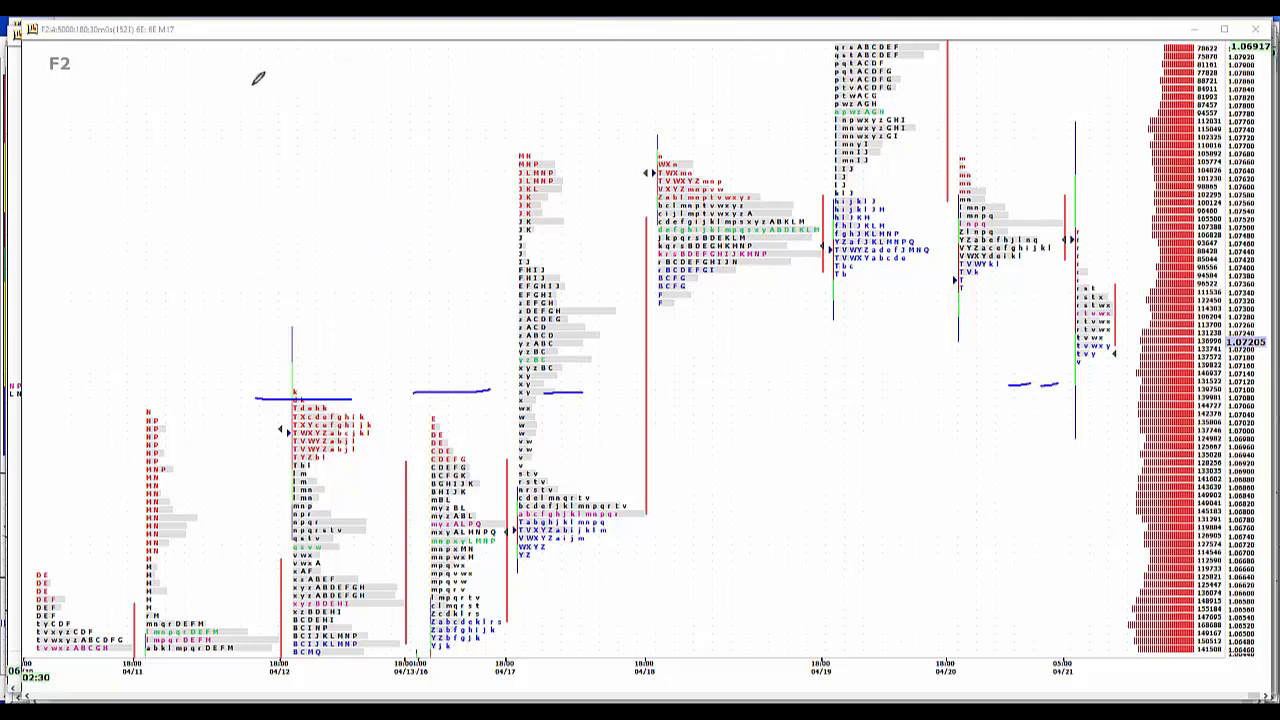
mouse_move(252, 70)
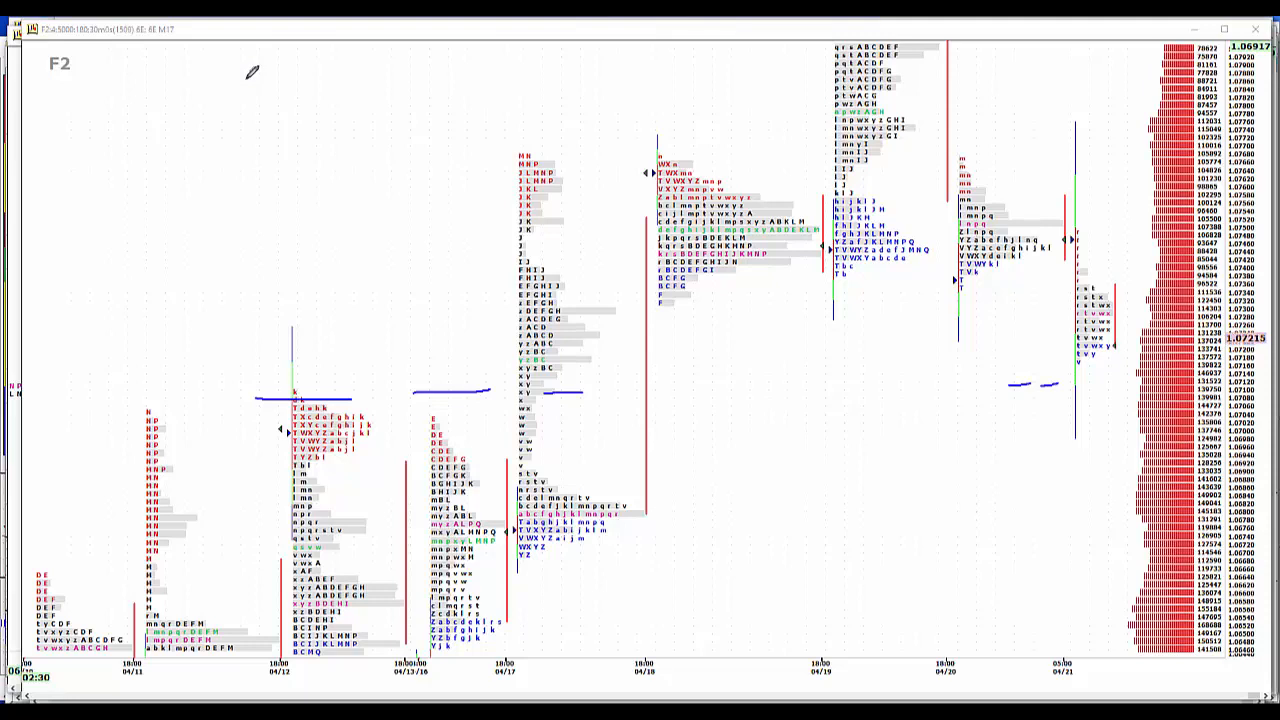
mouse_move(244, 96)
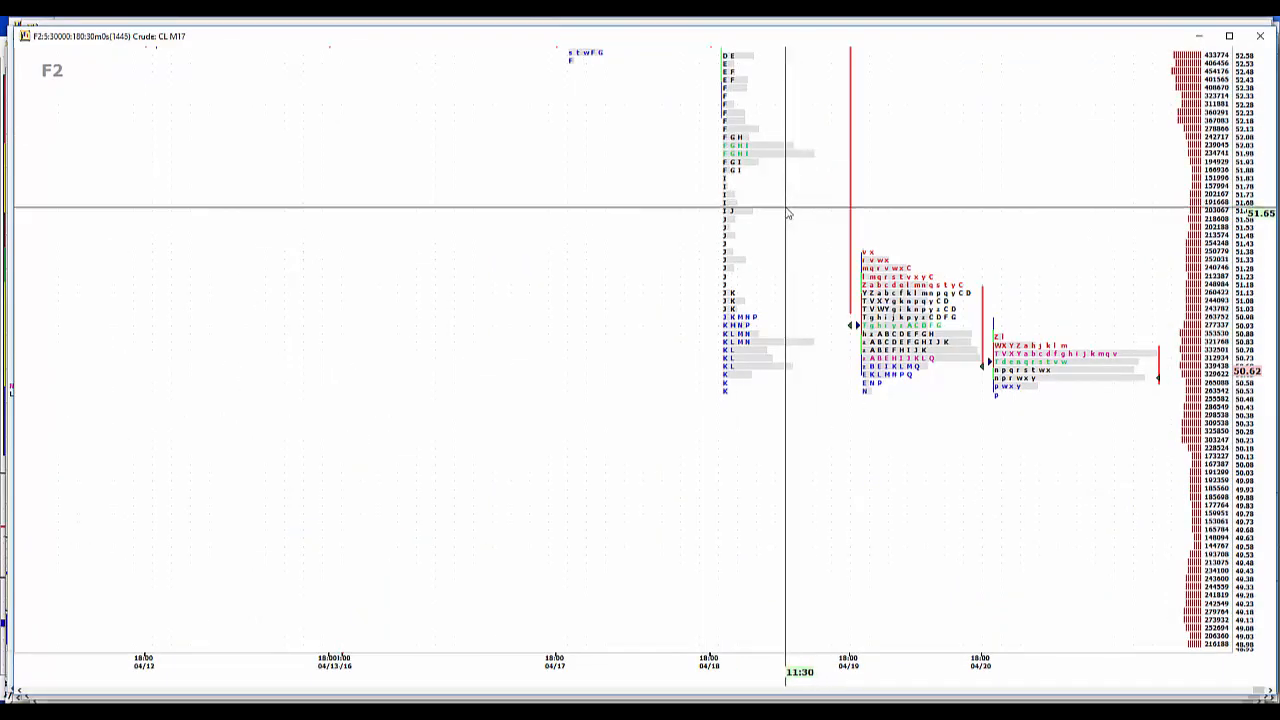
mouse_move(772, 212)
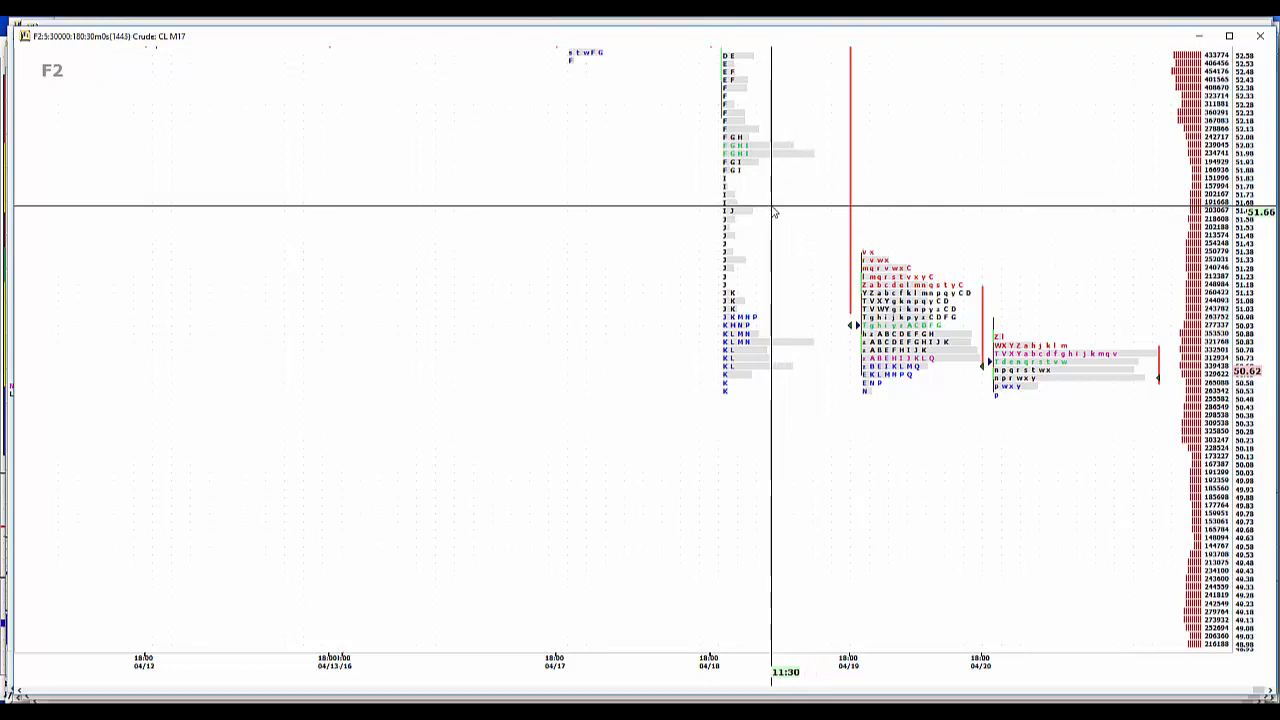
mouse_move(768, 230)
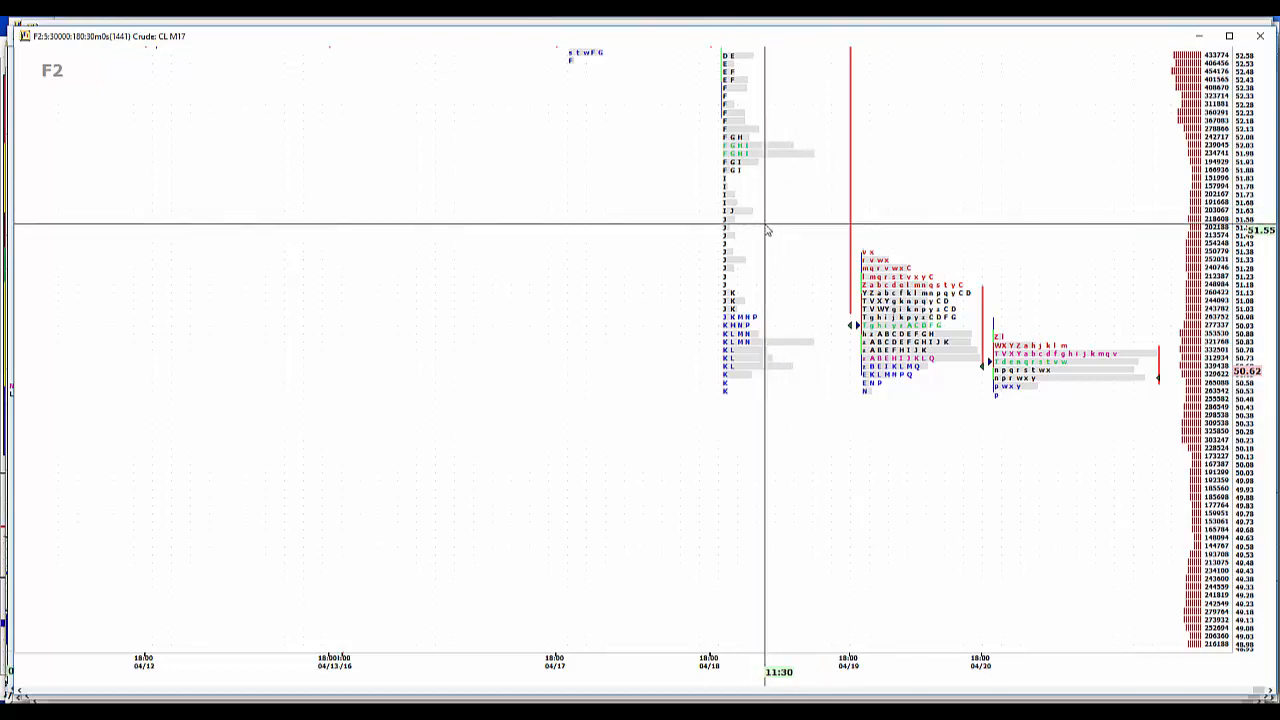
mouse_move(852, 244)
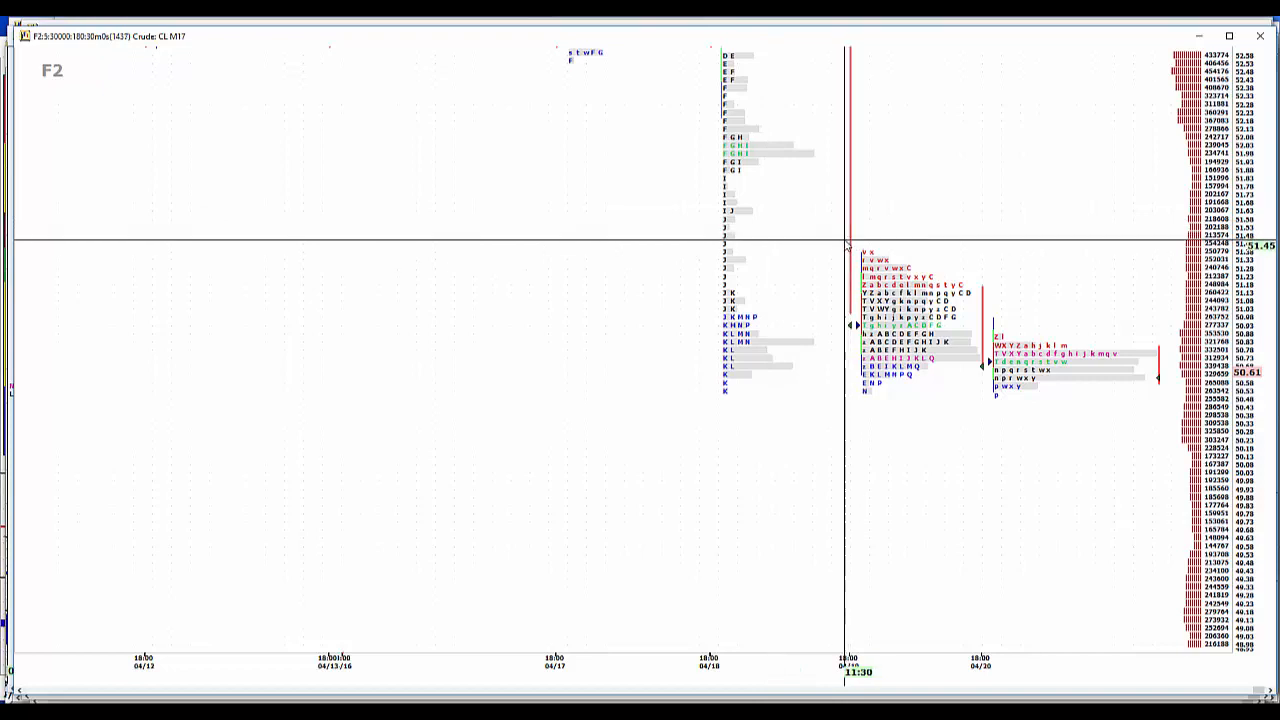
mouse_move(984, 302)
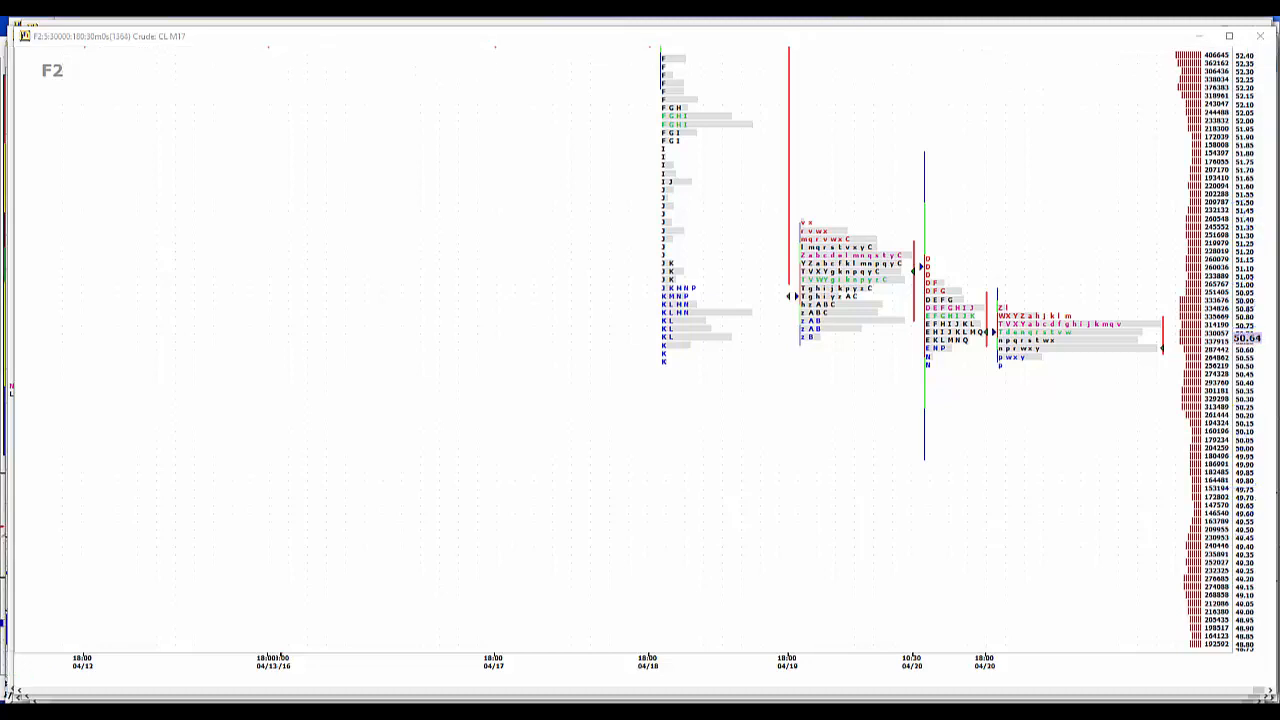
mouse_move(618, 400)
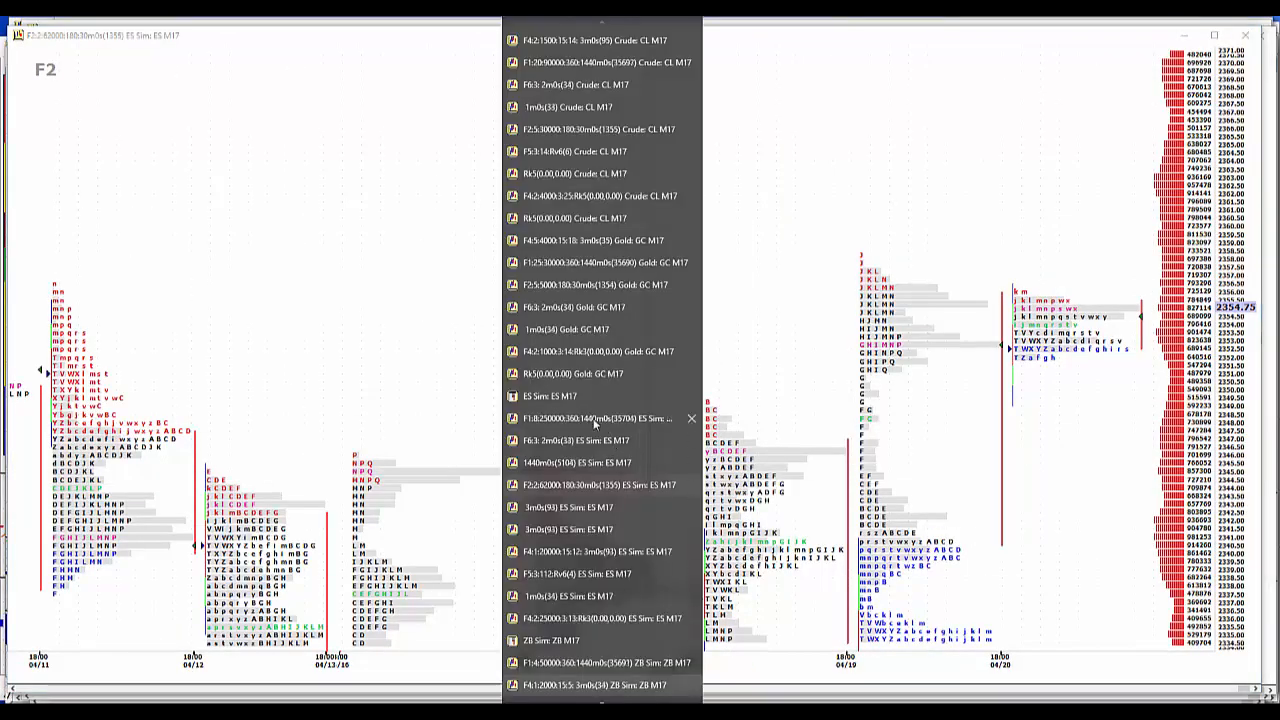
Switch to the 1440min ES M17 daily candlestick chart with volume bars.
left_click(576, 462)
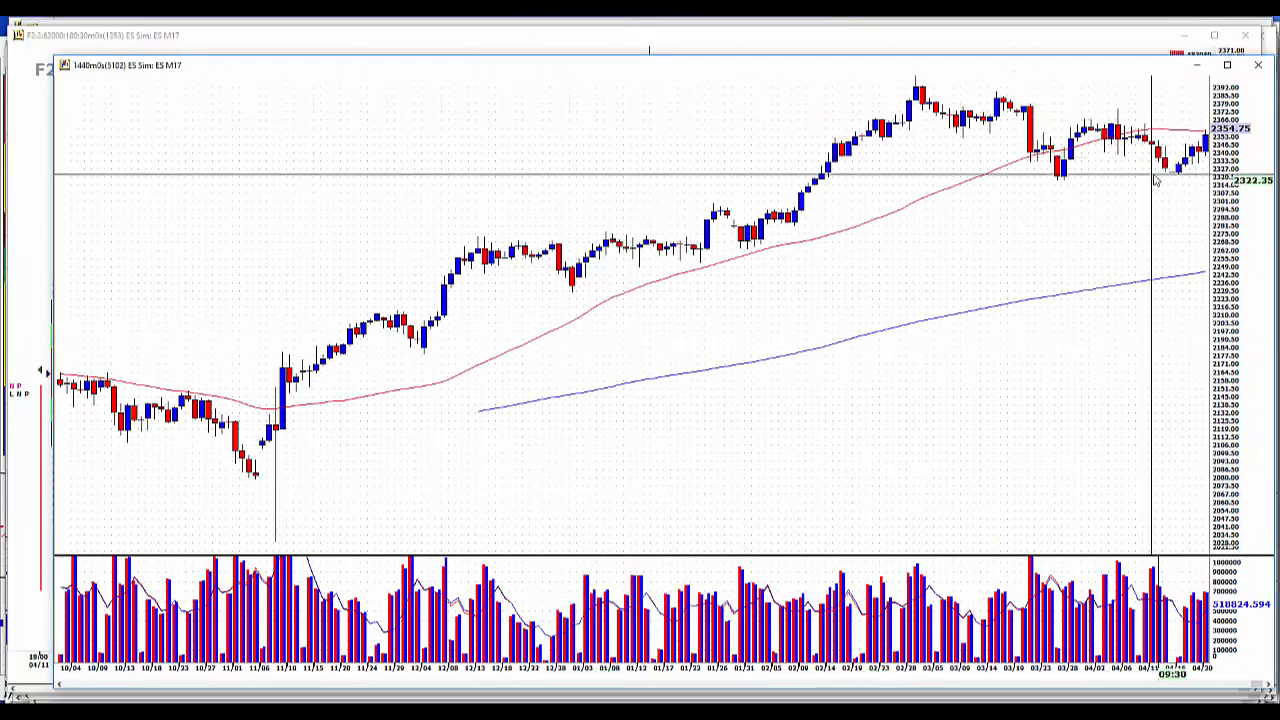
mouse_move(1160, 130)
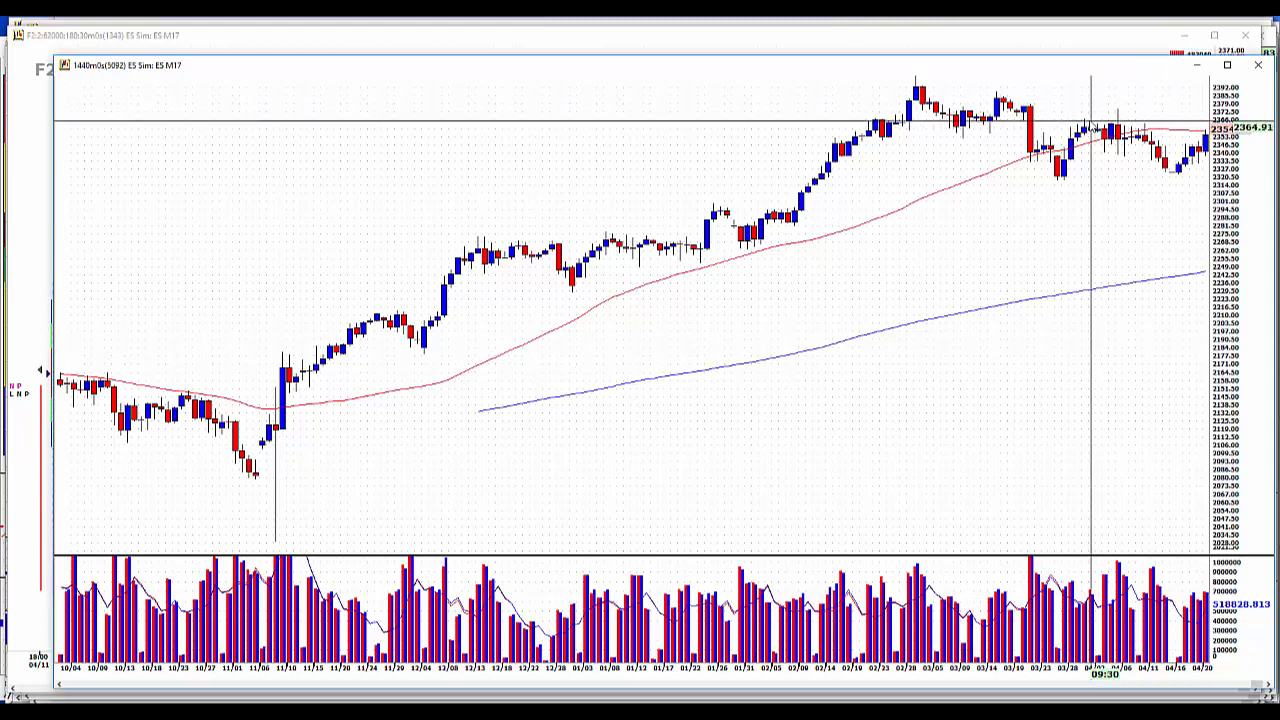
mouse_move(1116, 120)
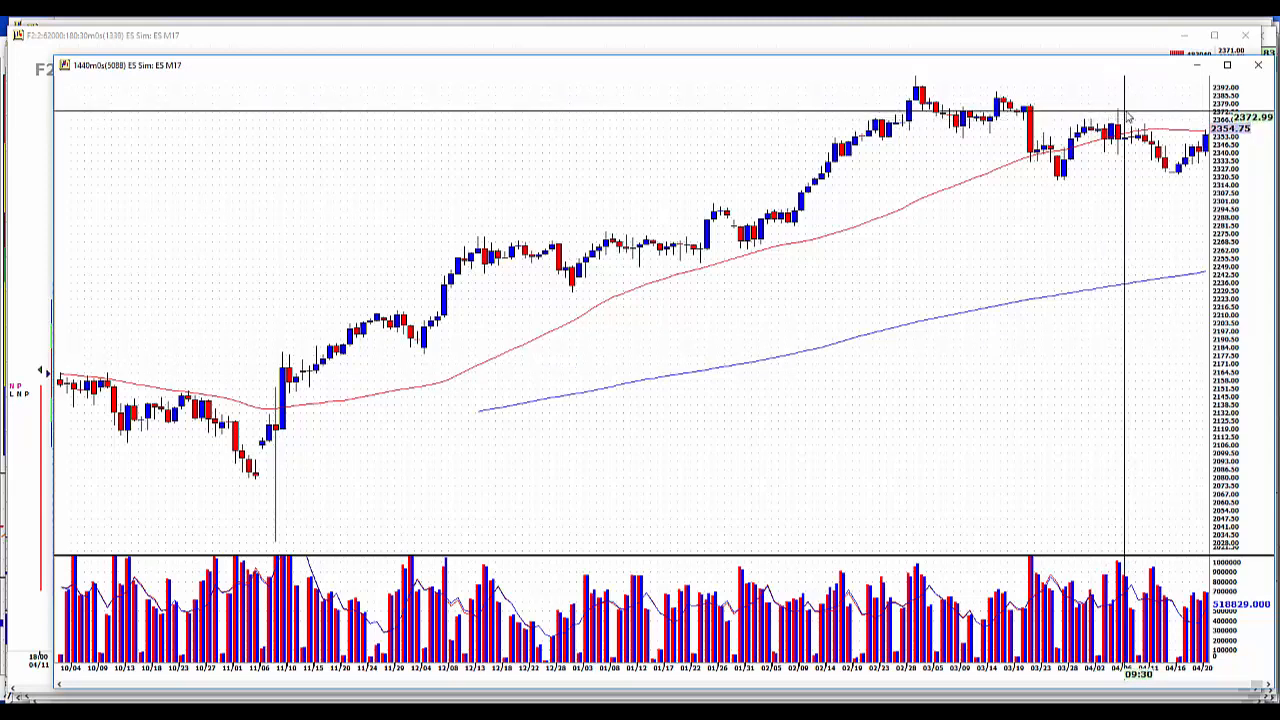
mouse_move(1088, 250)
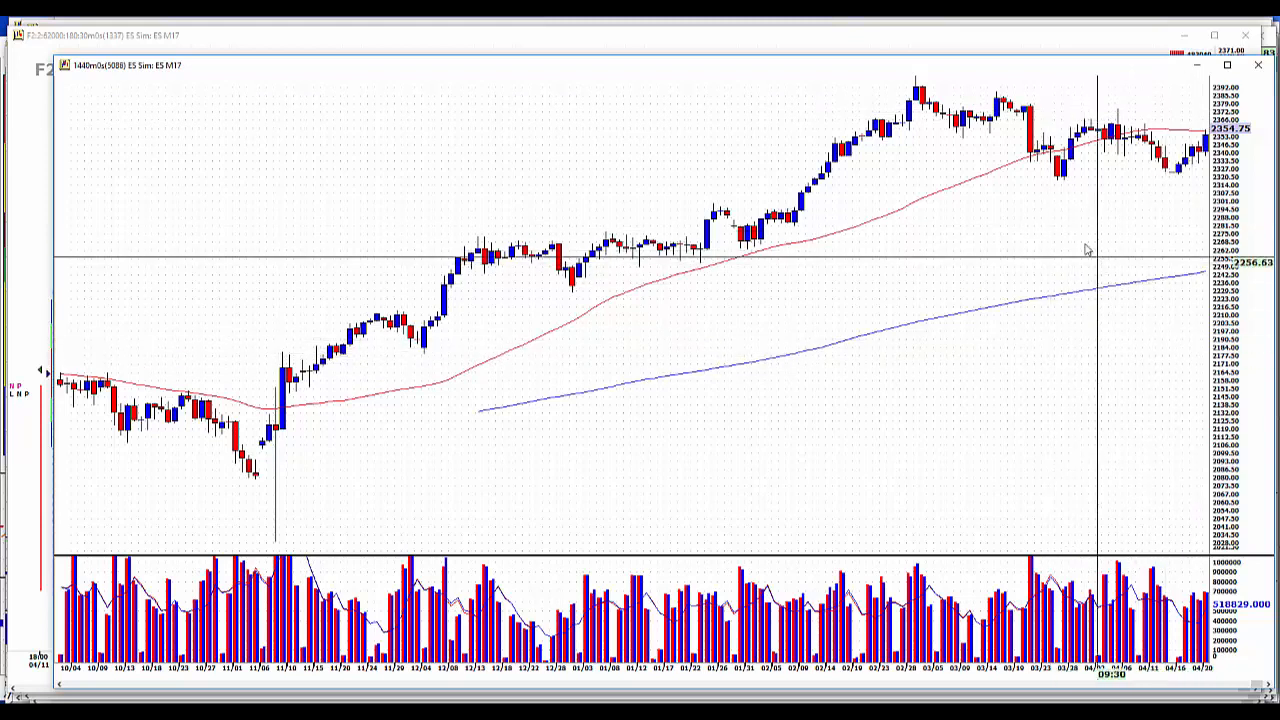
mouse_move(1120, 180)
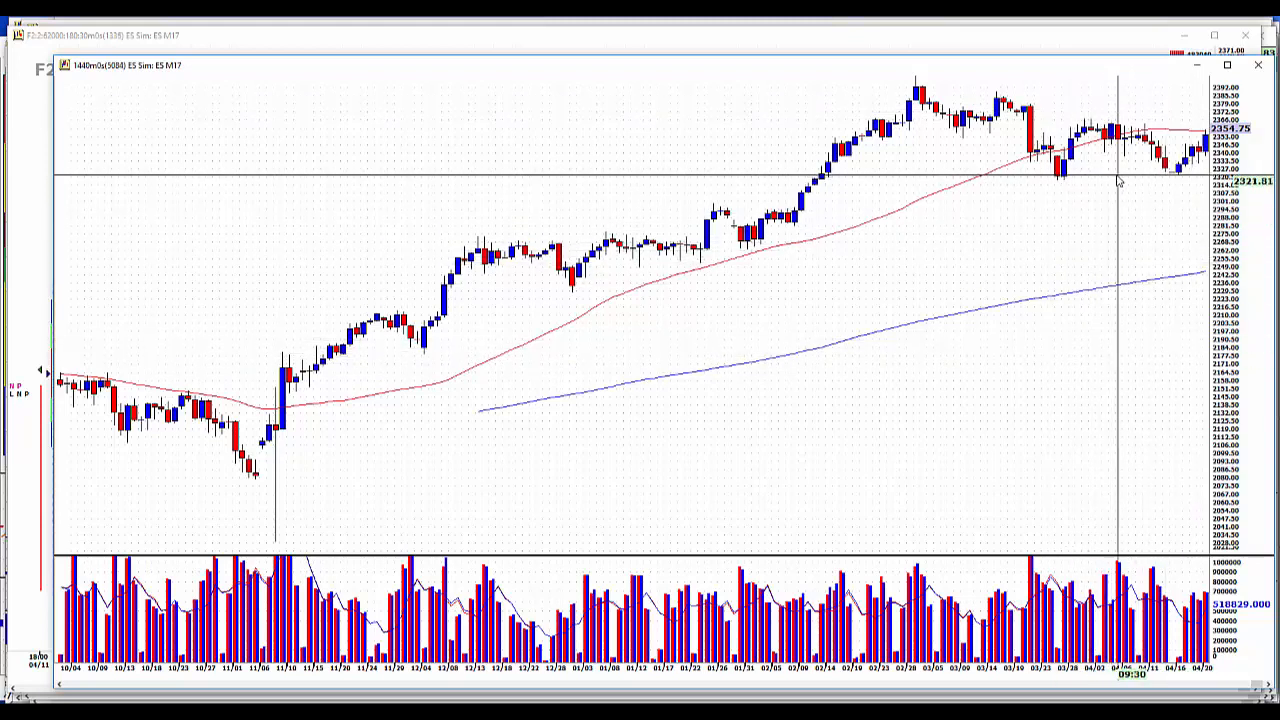
mouse_move(1118, 144)
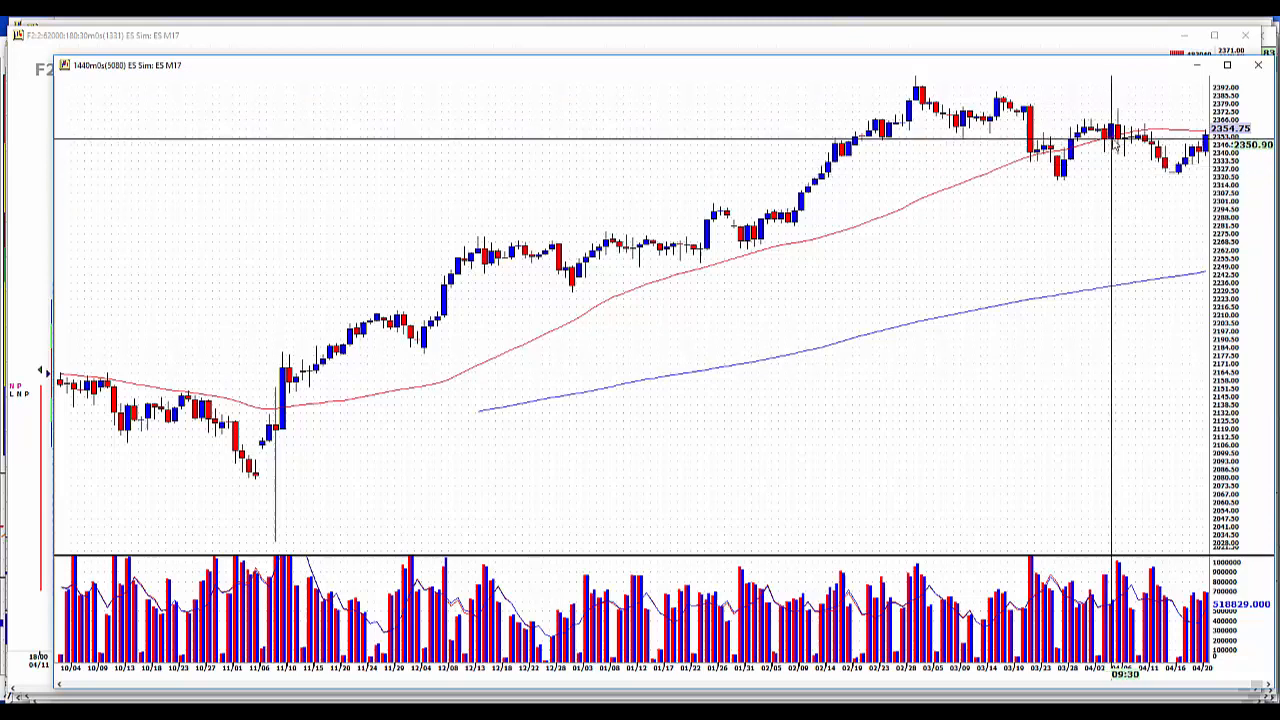